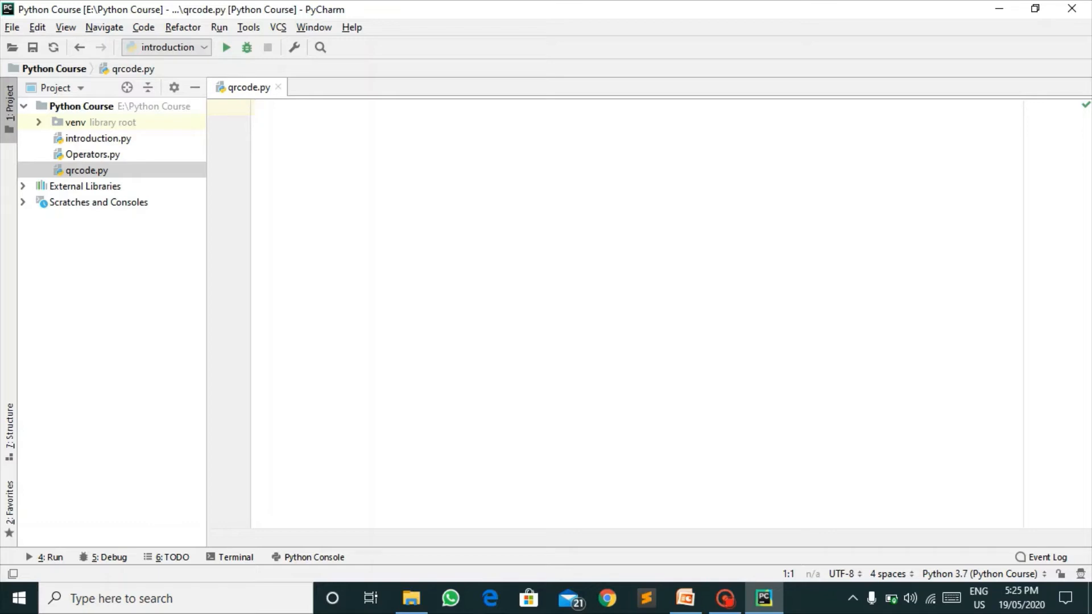
# Write import pyqrcode and qr = pyqrcode.create("Hello World") in qrcode.py.
pyautogui.write('import')
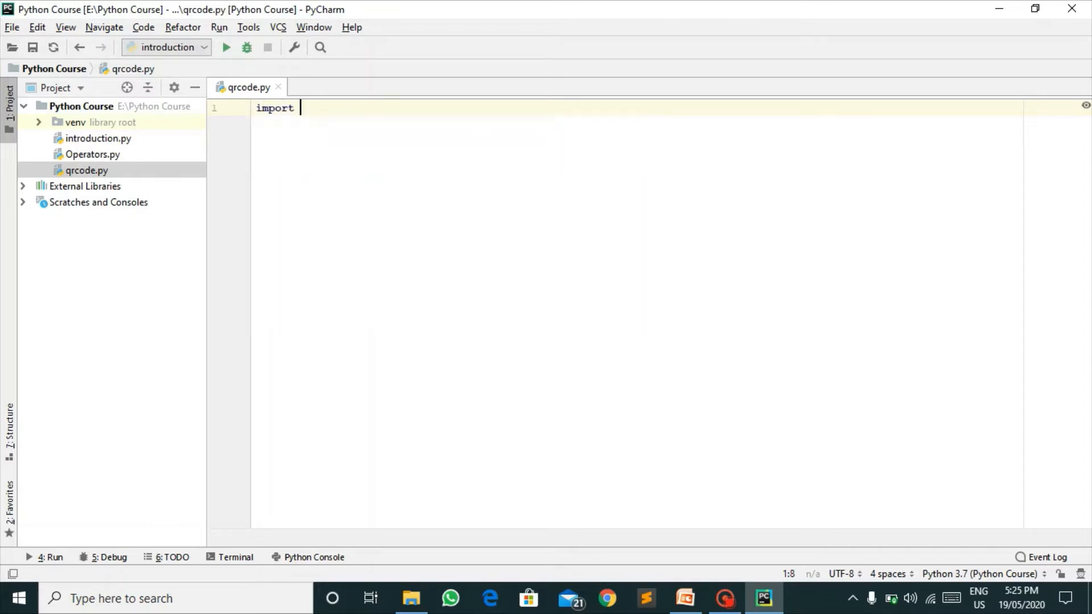
pyautogui.write('pyqrcode')
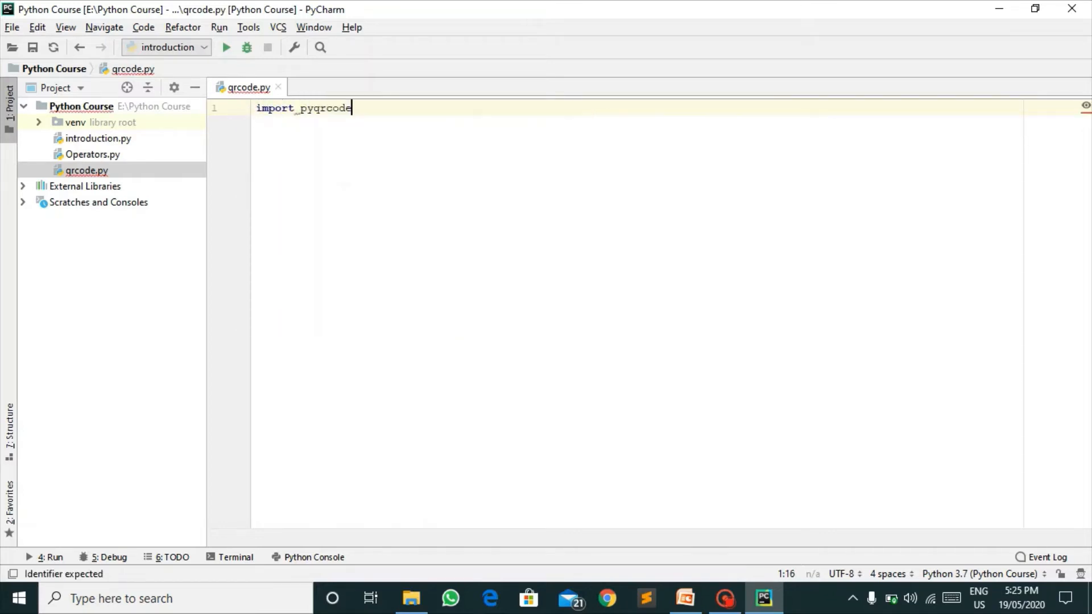
pyautogui.write('q')
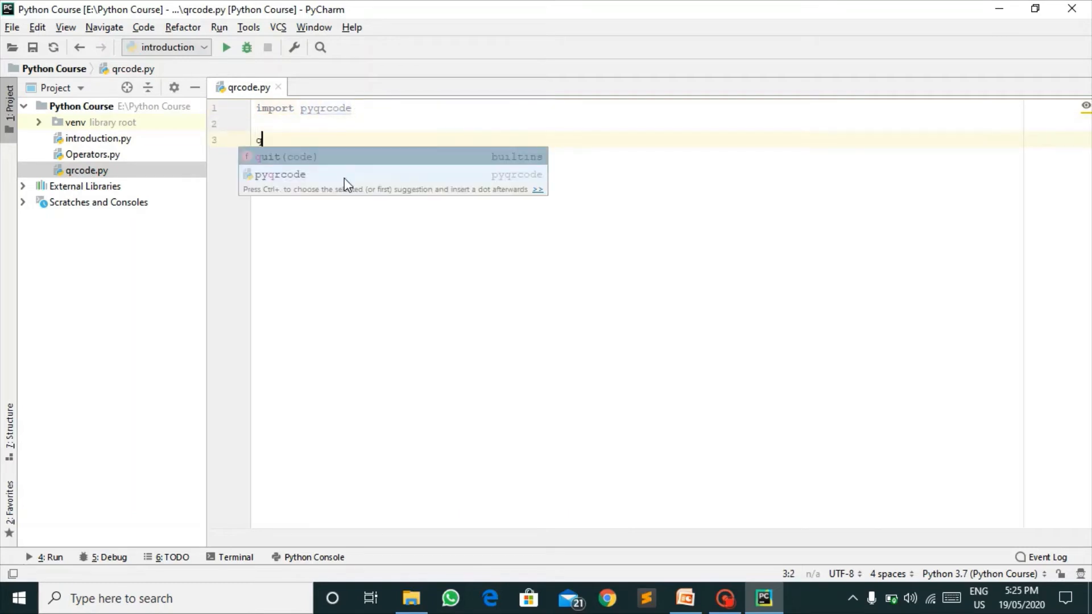
pyautogui.write('r =')
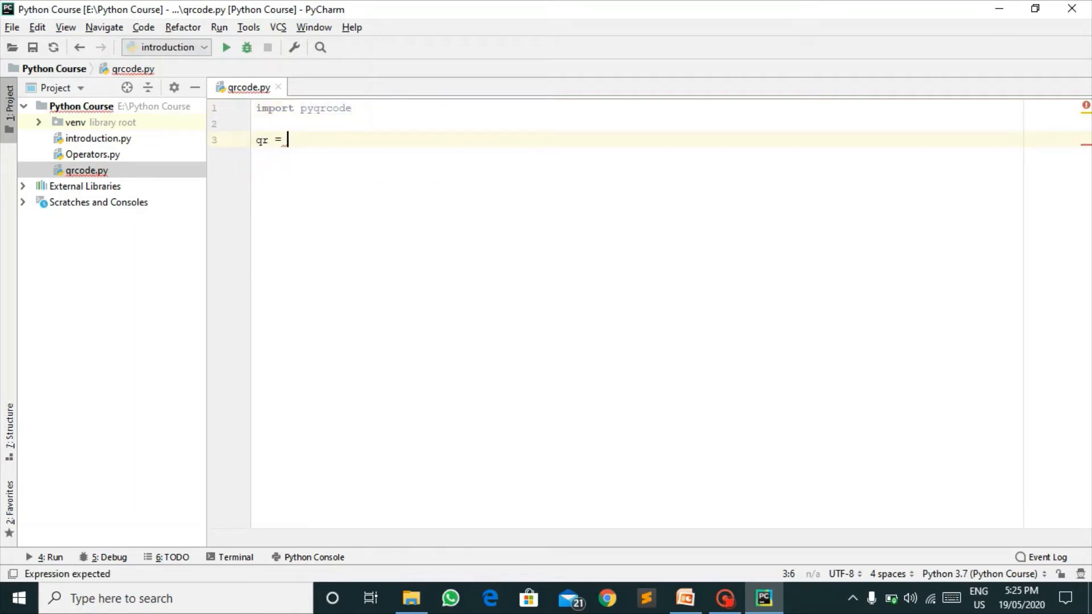
pyautogui.write('pyqrcode.create("')
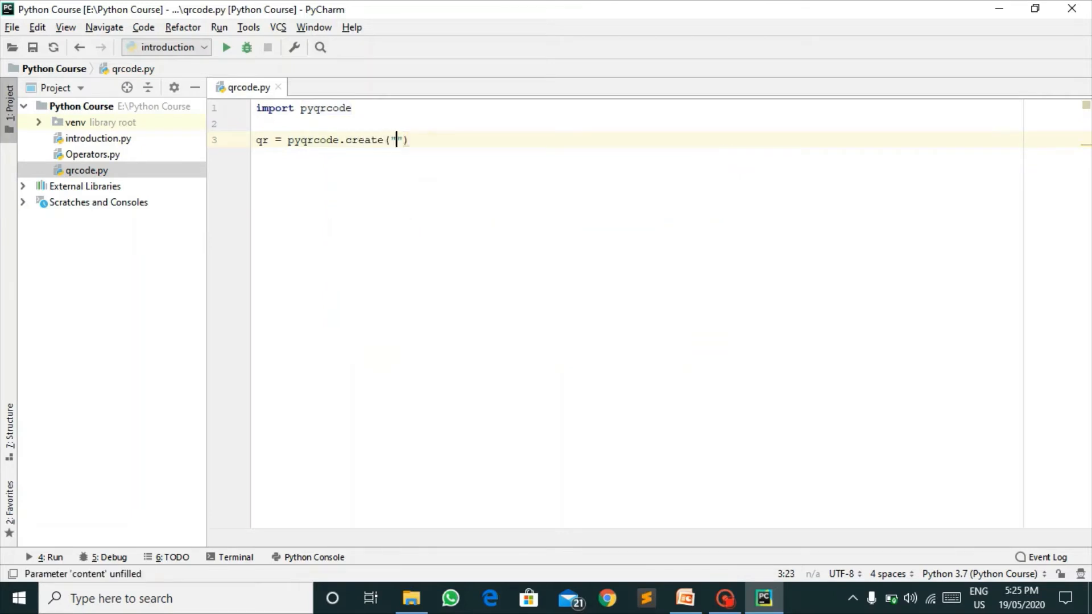
pyautogui.write('Hello')
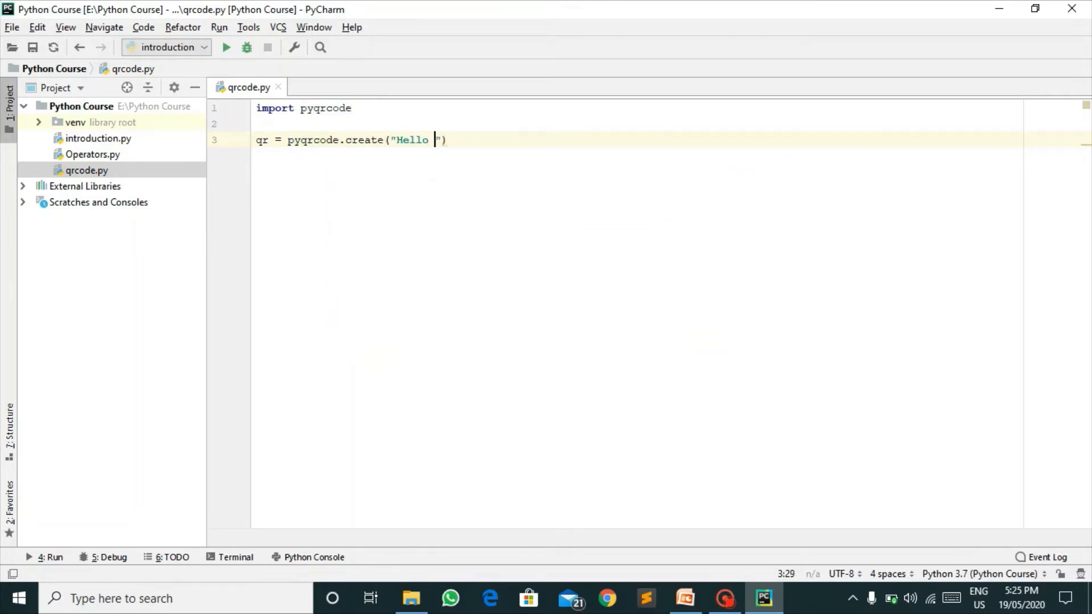
pyautogui.write('World')
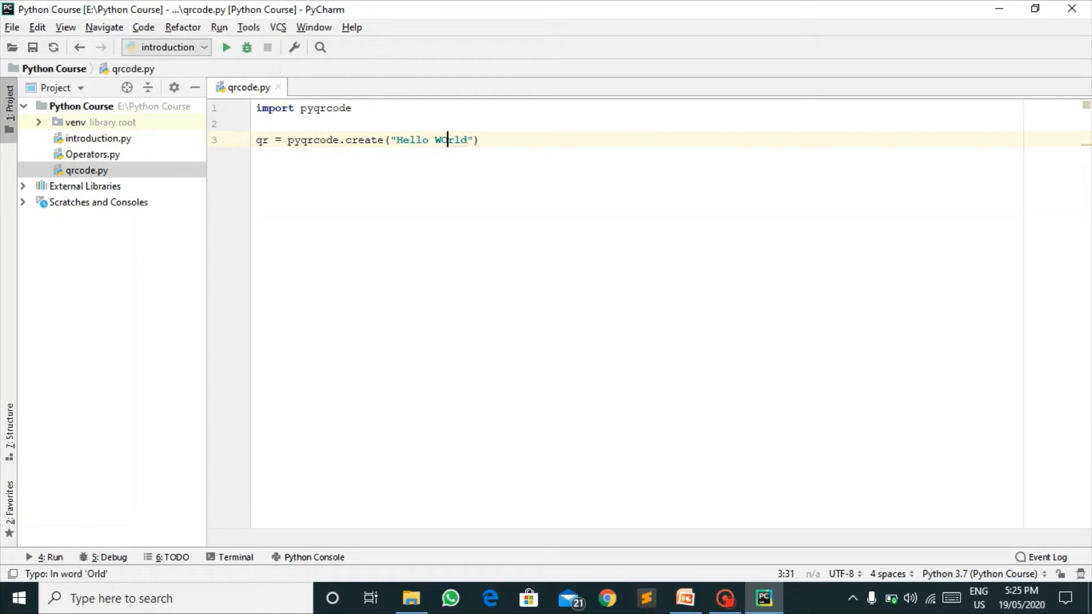
pyautogui.write('orld')
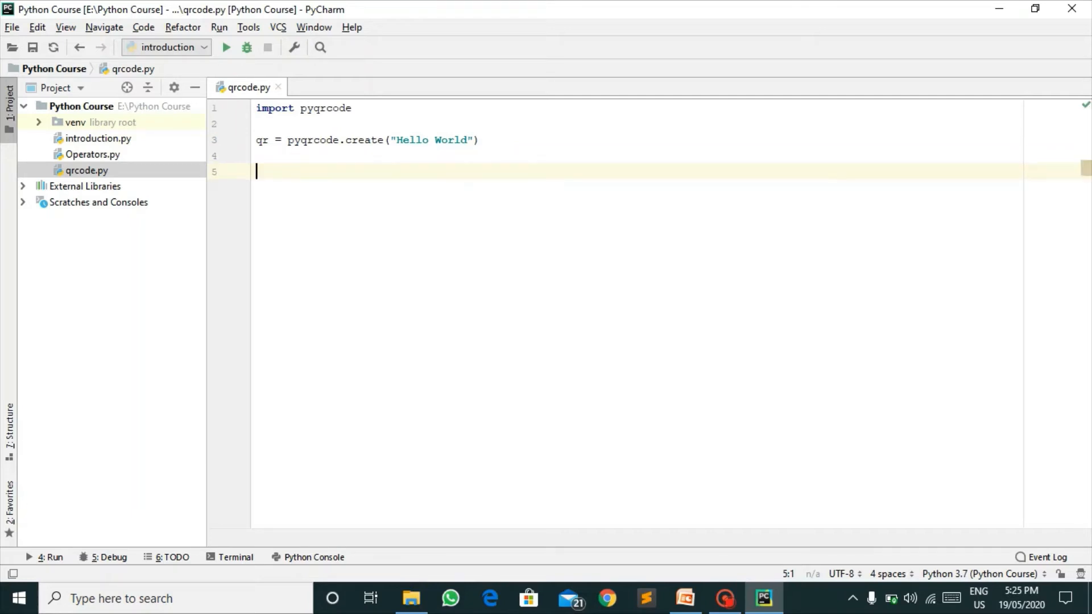
# Add qr.png("new.png", scale=7) to save the QR code image.
pyautogui.write('qr.png()')
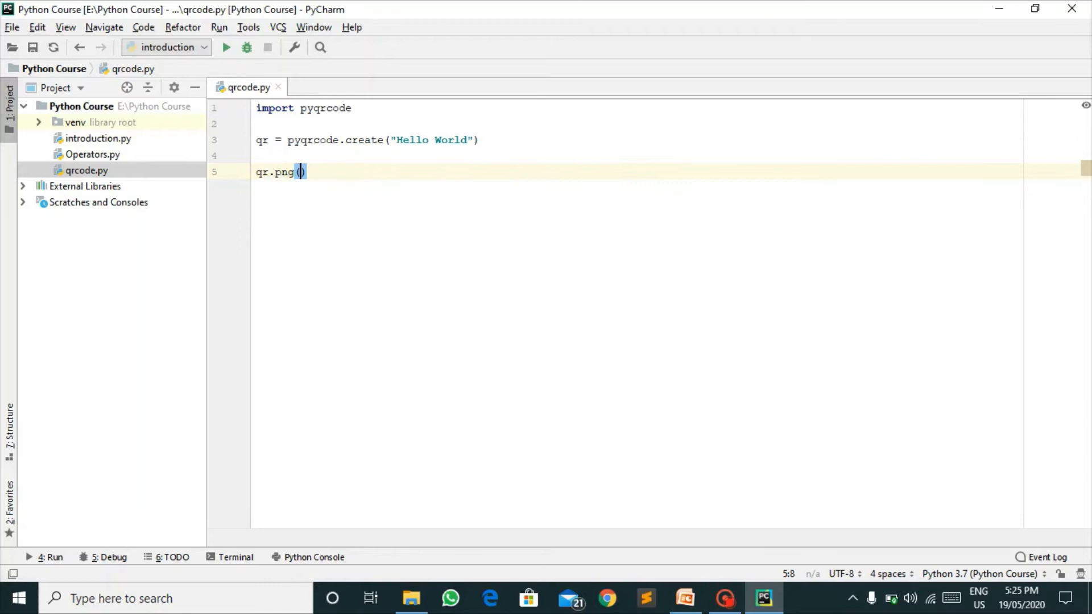
pyautogui.write('"')
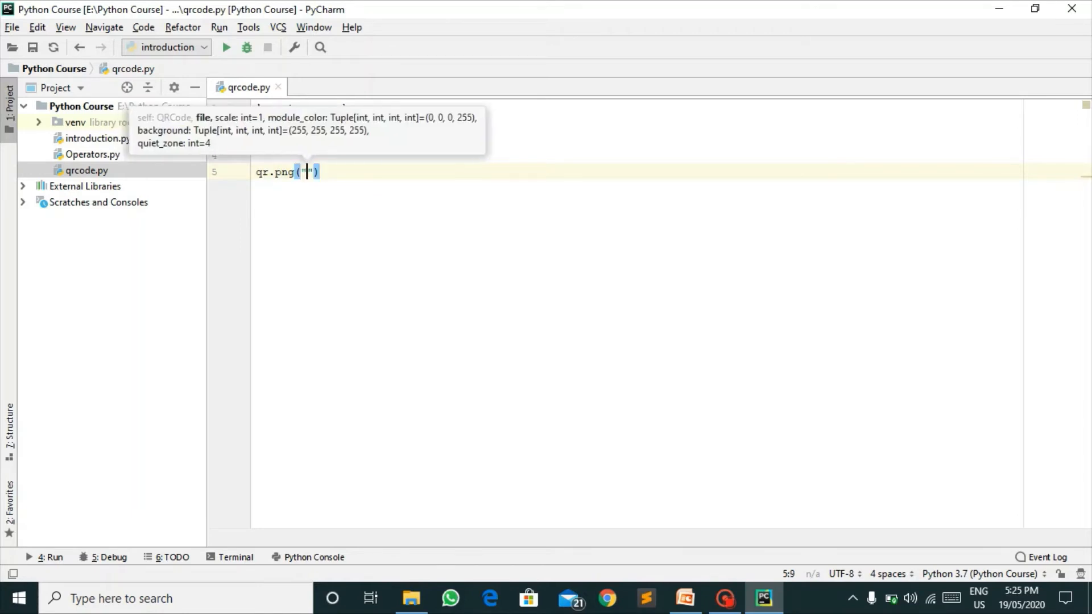
pyautogui.write('new.png')
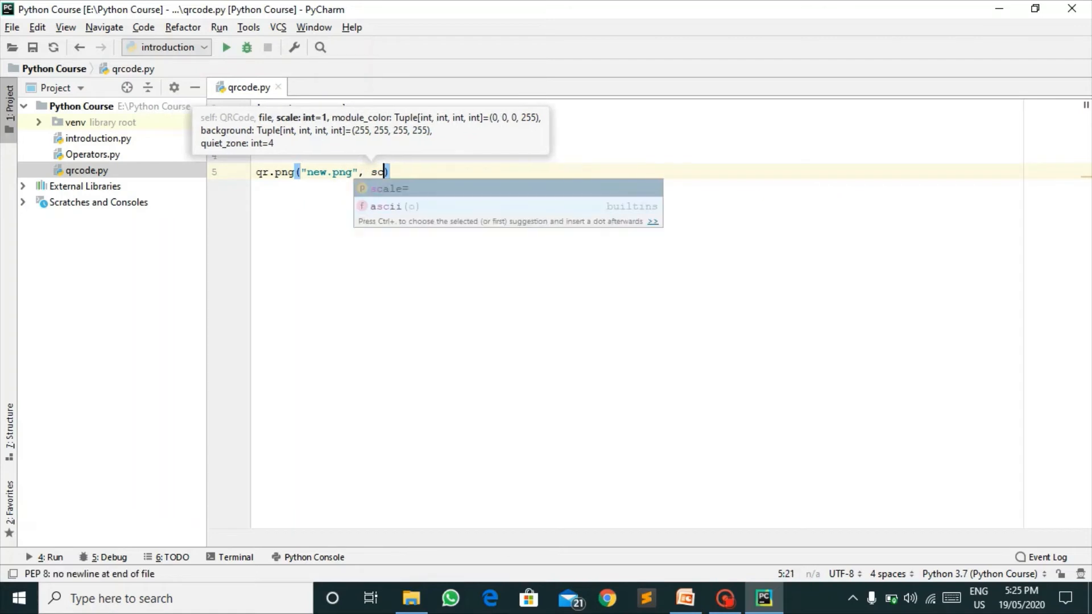
pyautogui.write('ale=7')
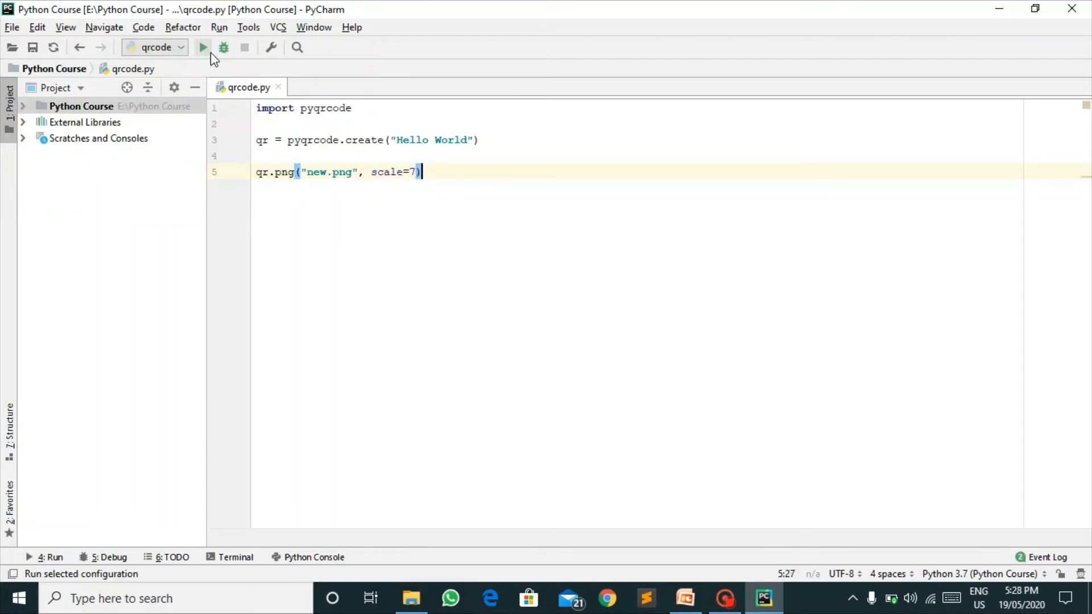
# Run qrcode.py, view the generated new.png QR code, then begin a #pyqrc comment.
pyautogui.click(203, 46)
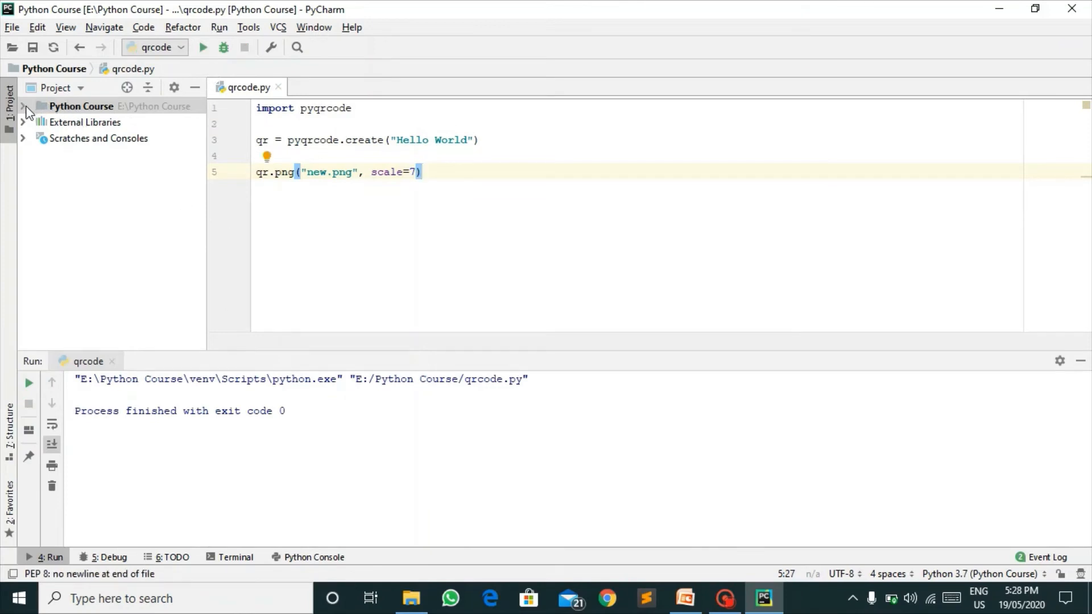
pyautogui.doubleClick(83, 154)
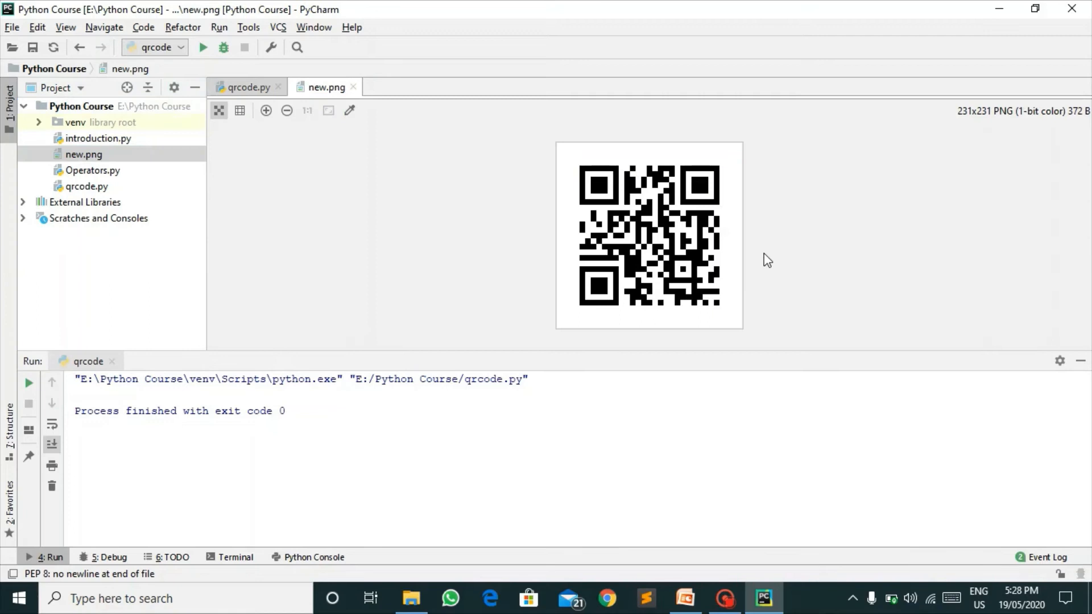
pyautogui.moveTo(740, 198)
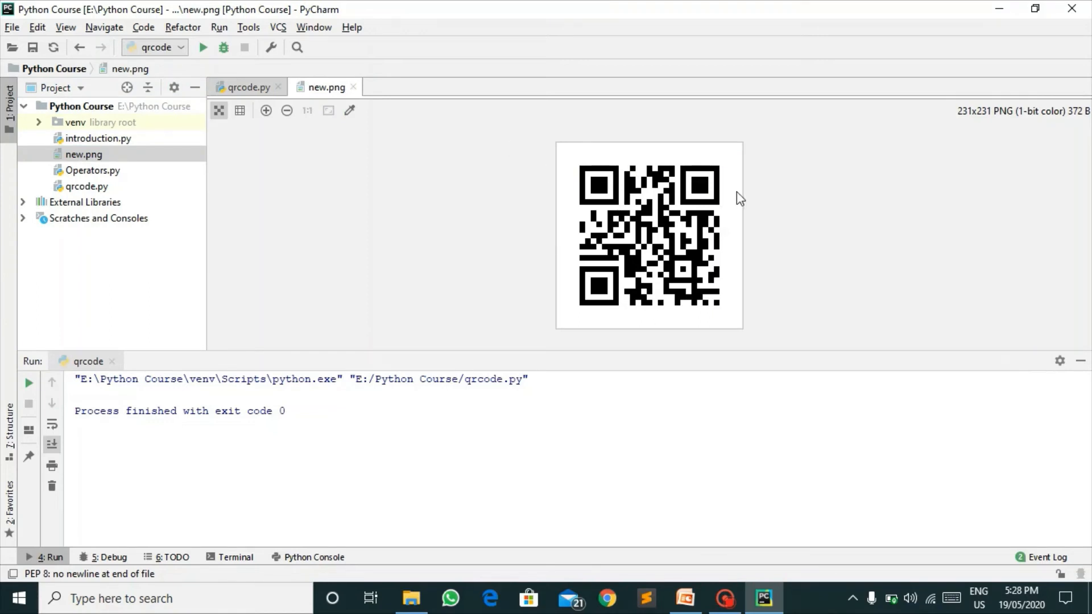
pyautogui.moveTo(322, 92)
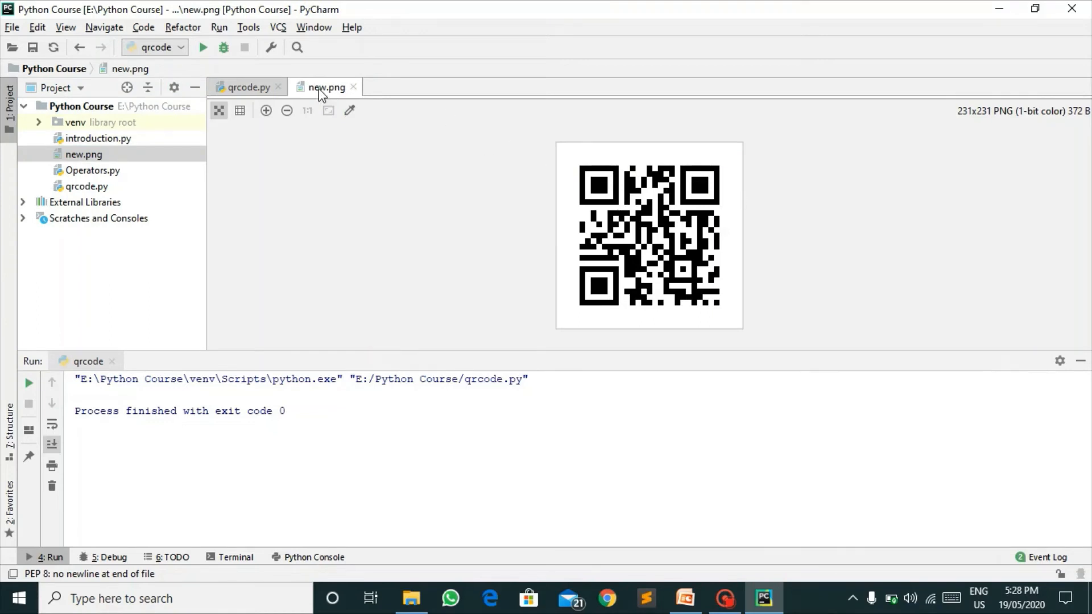
pyautogui.click(247, 87)
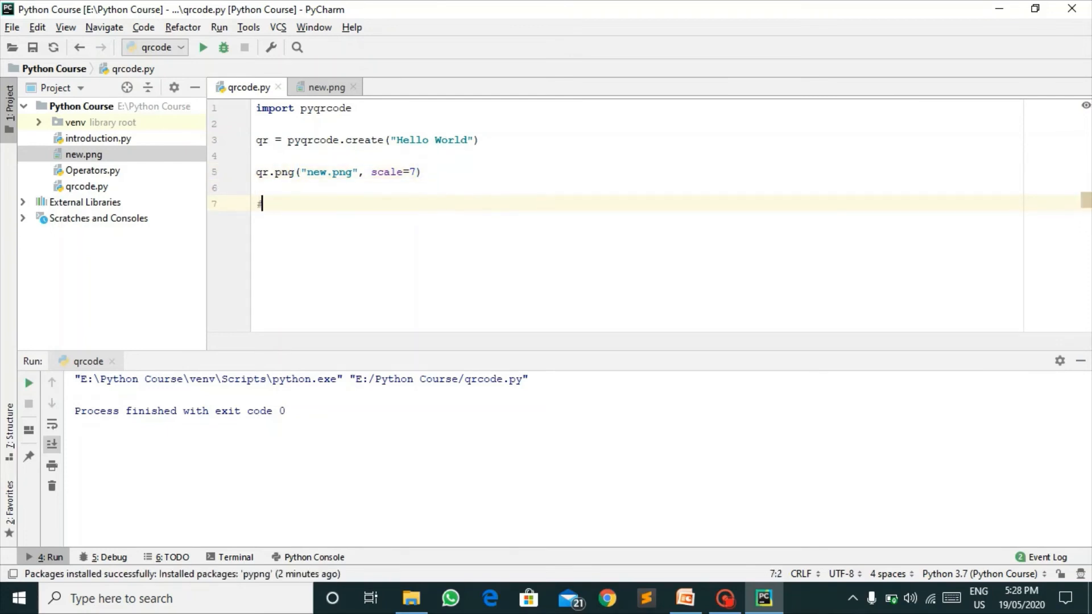
pyautogui.write('#pyqrc')
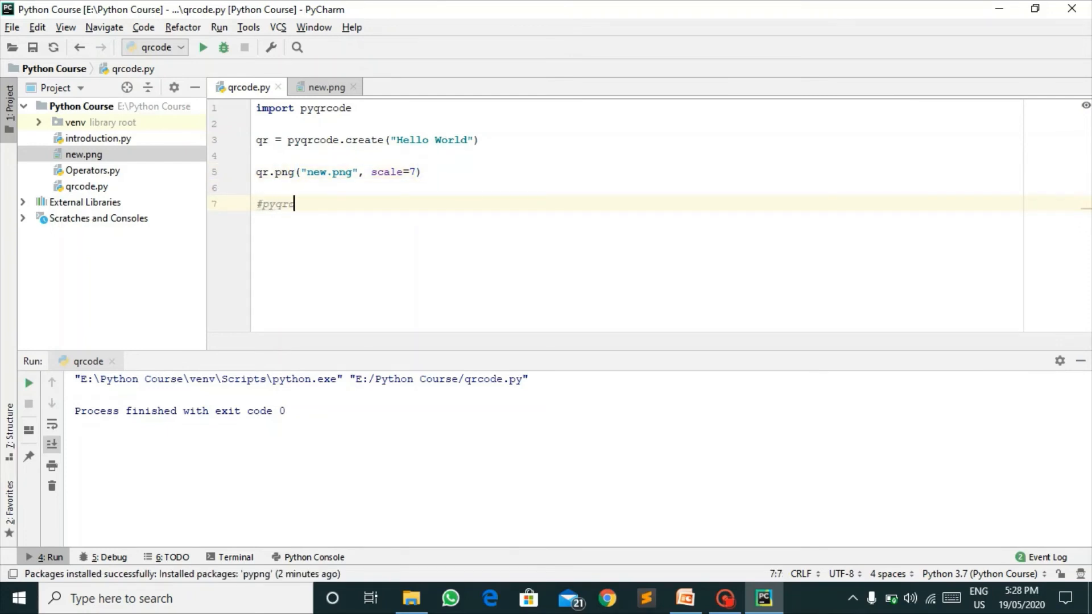